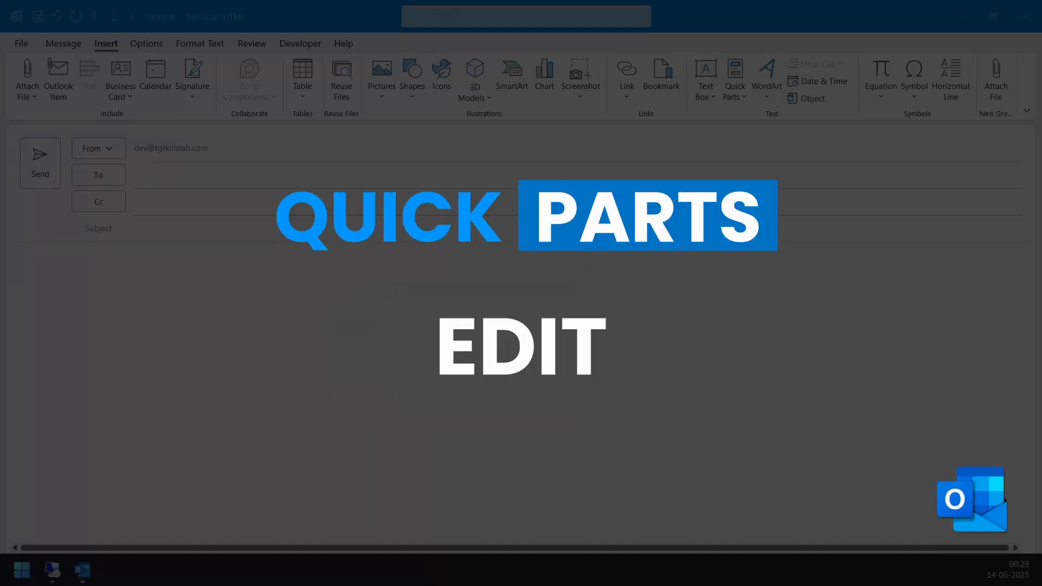
Leave the empty draft so the inbox message list is showing again.
{"action": "left_click", "coordinate": [735, 76]}
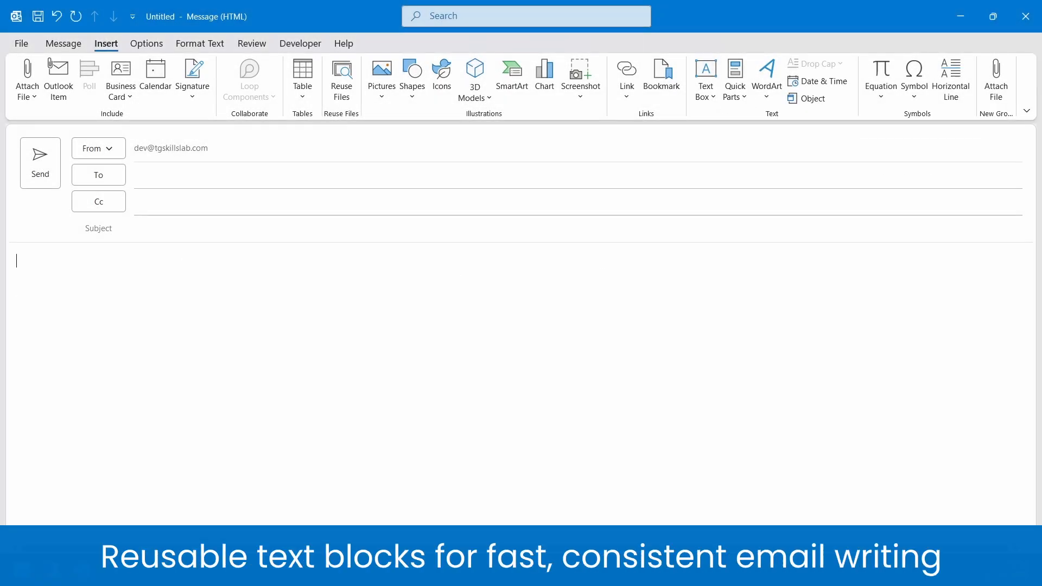
{"action": "type", "text": "client"}
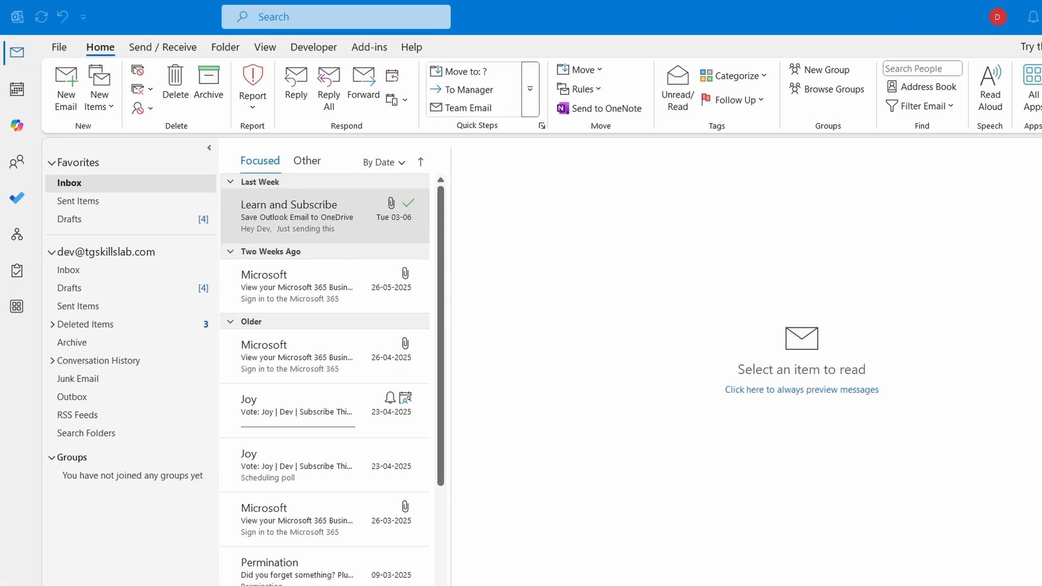
Start a new email and paste the two-line follow-up text into its body.
{"action": "left_click", "coordinate": [65, 87]}
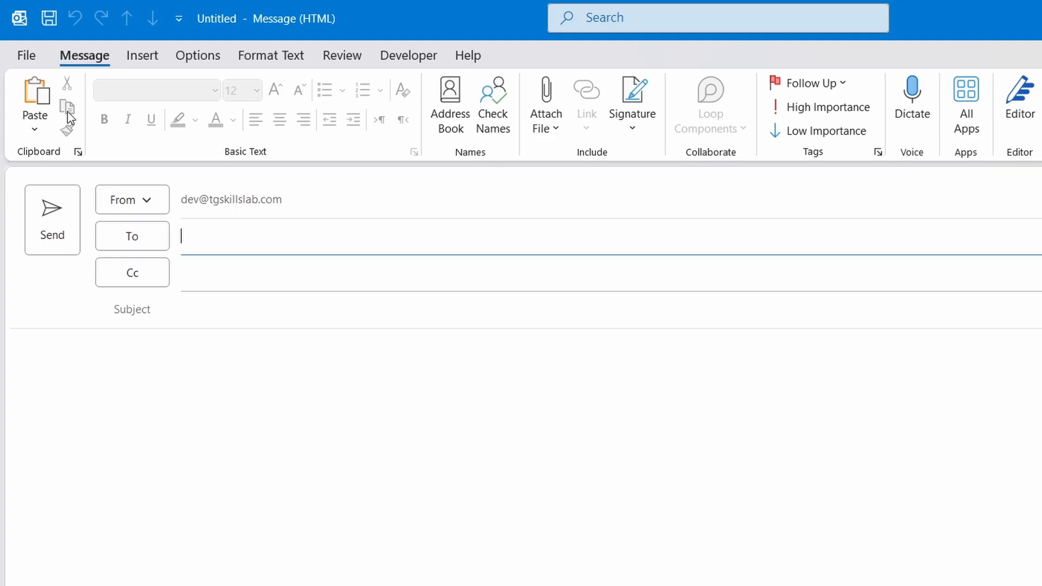
{"action": "left_click", "coordinate": [193, 354]}
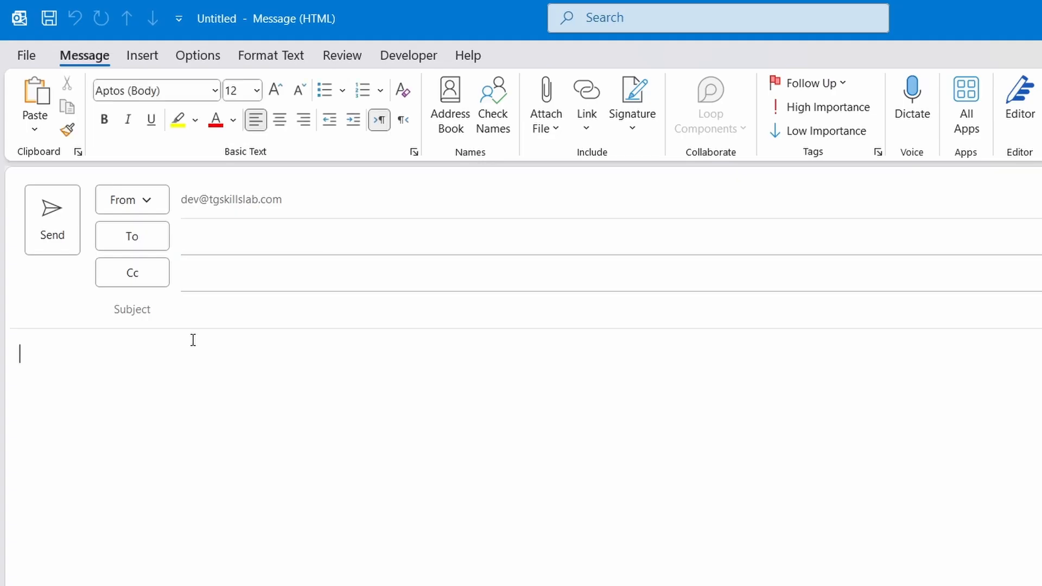
{"action": "key", "text": "ctrl+v"}
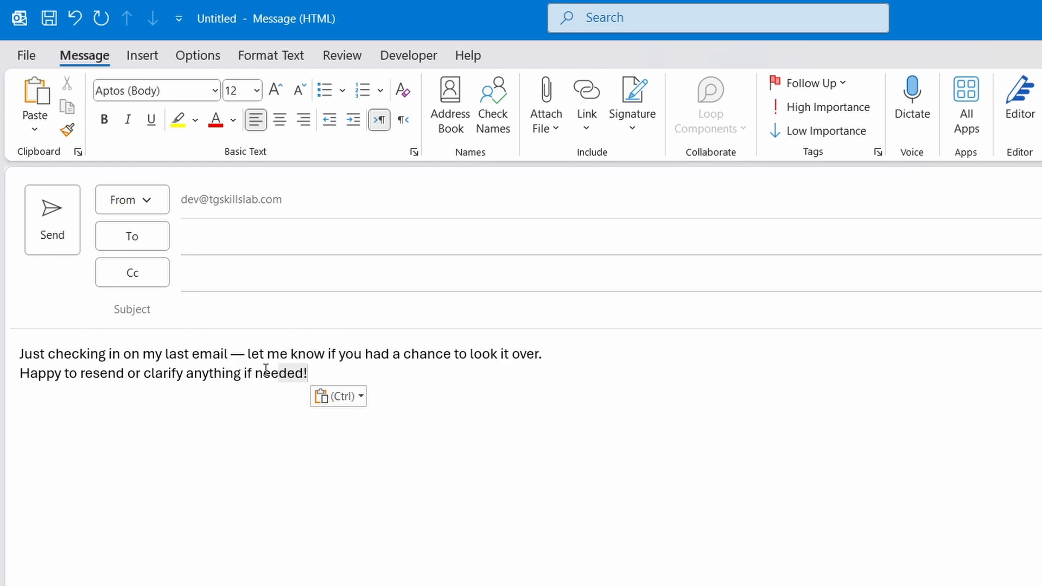
Save the selected follow-up text as a Quick Part named Quick Follow-Up.
{"action": "key", "text": "ctrl+a"}
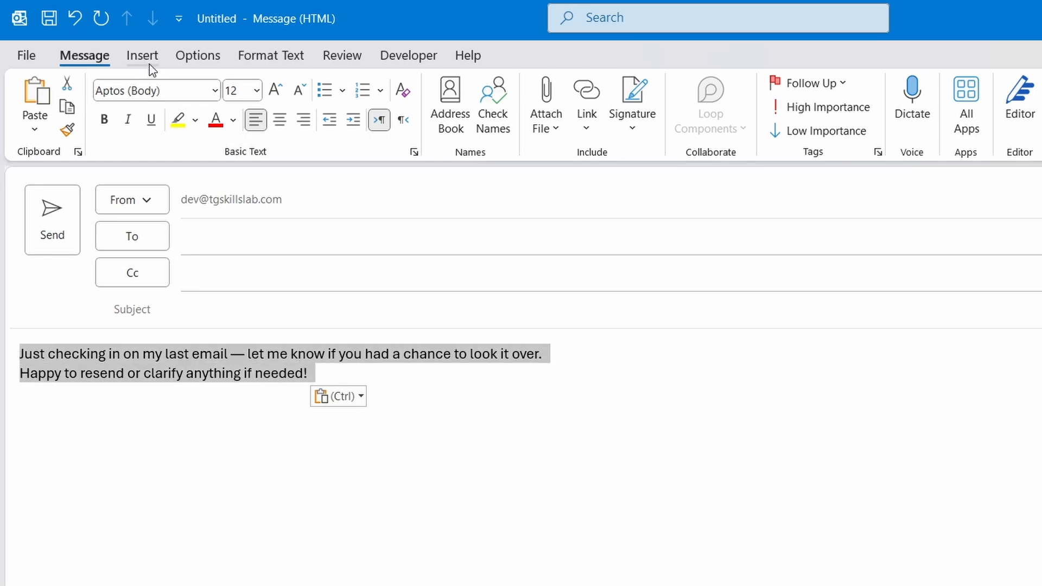
{"action": "left_click", "coordinate": [875, 80]}
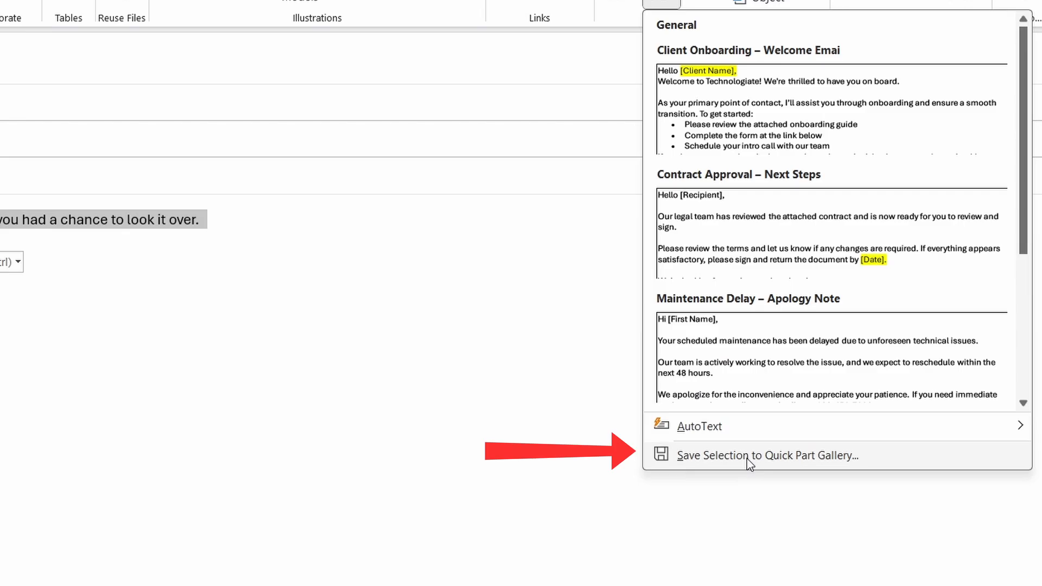
{"action": "left_click", "coordinate": [767, 454]}
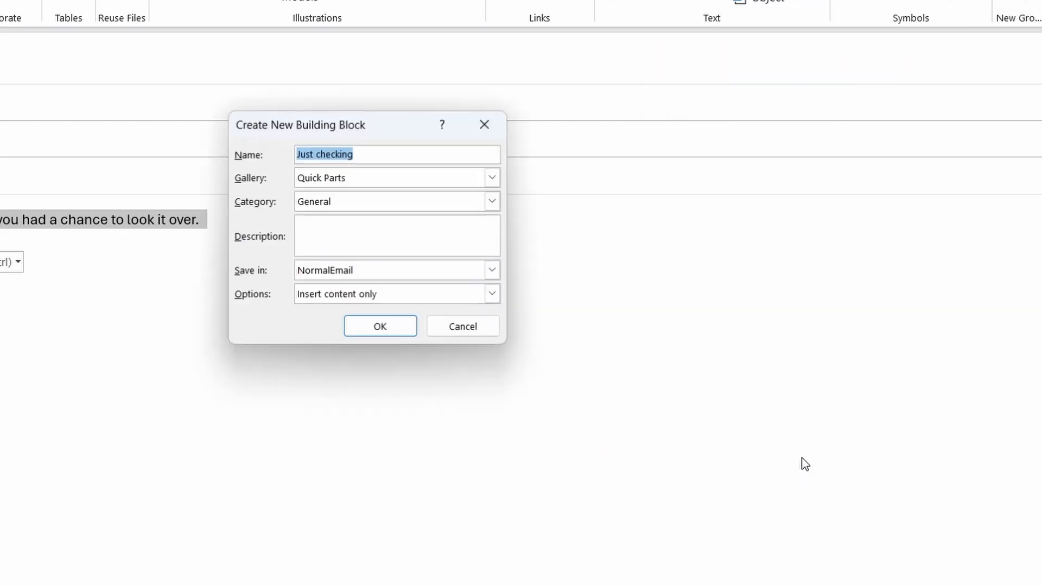
{"action": "type", "text": "Quick Follow-Up"}
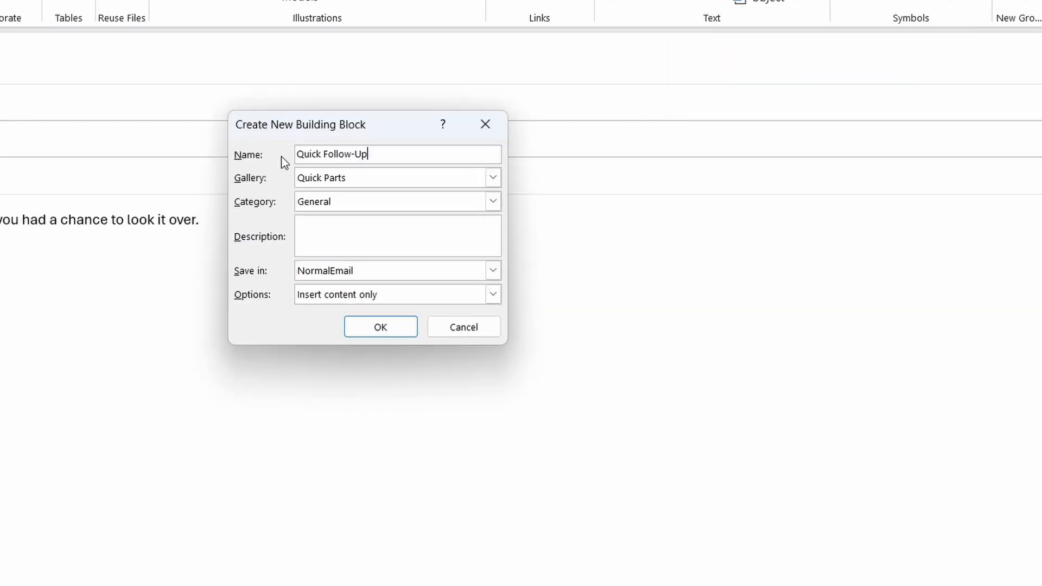
{"action": "left_click", "coordinate": [380, 326]}
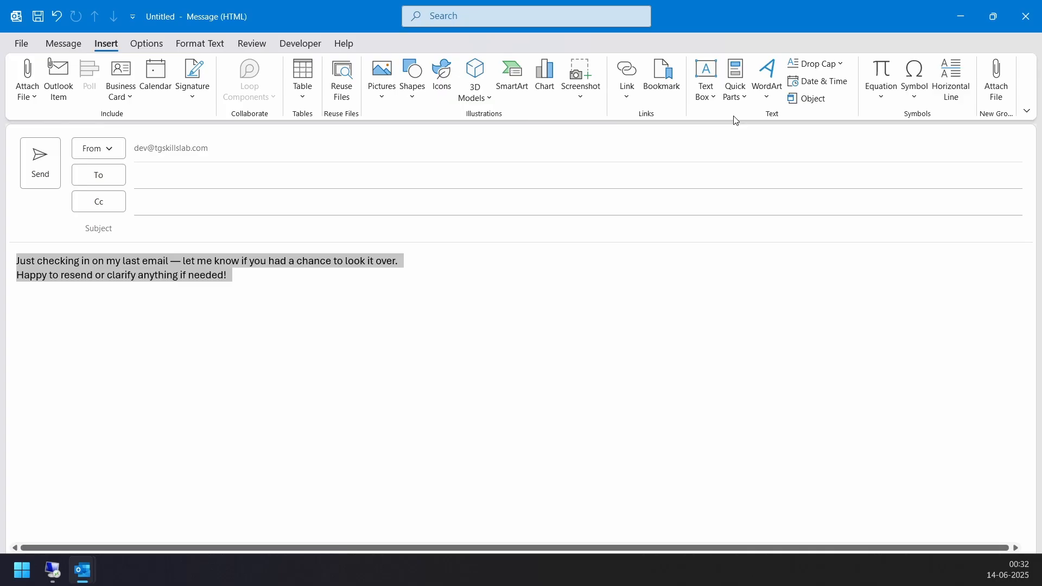
Check the Quick Parts gallery for the new entry, then close the draft.
{"action": "left_click", "coordinate": [735, 78]}
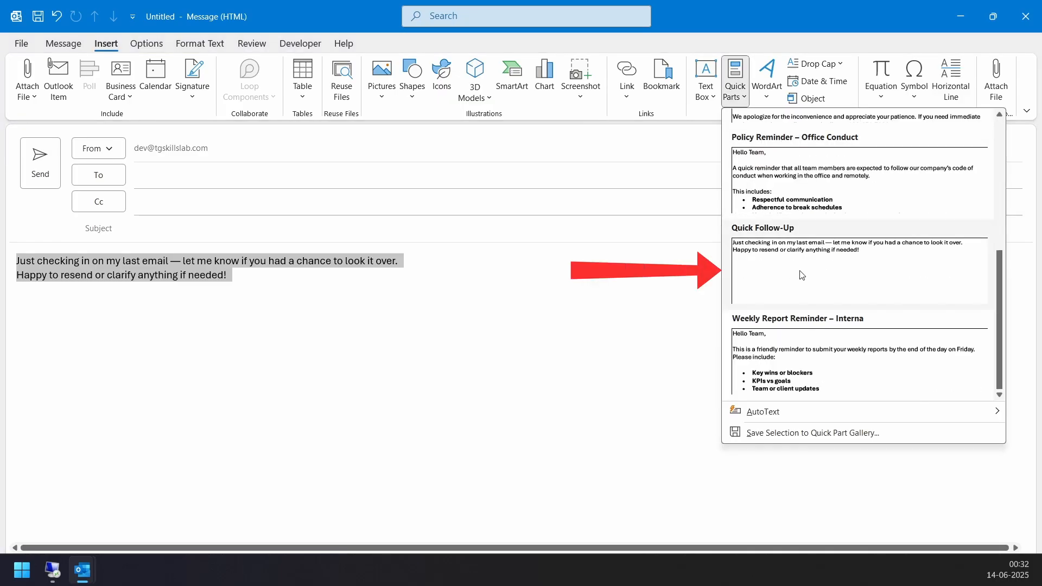
{"action": "mouse_move", "coordinate": [827, 280]}
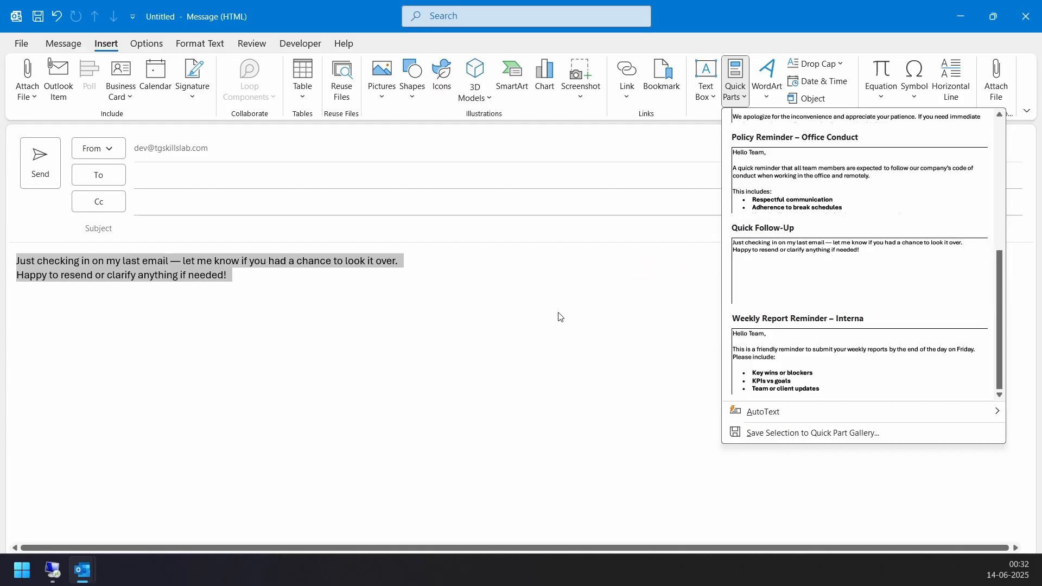
{"action": "left_click", "coordinate": [1026, 16]}
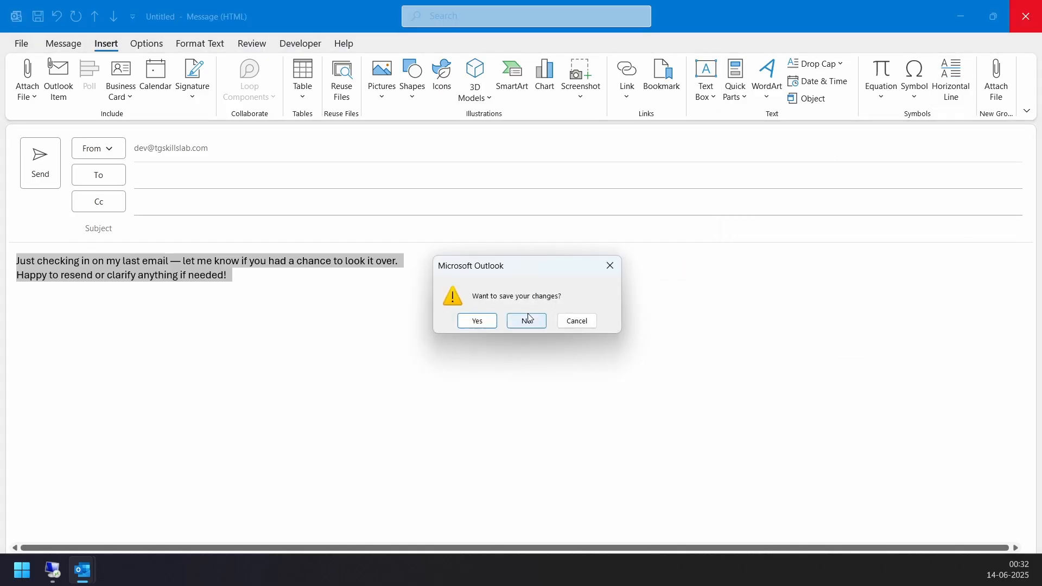
Discard the draft, insert Quick Follow-Up into a fresh email, then select the body to clear it.
{"action": "left_click", "coordinate": [525, 320]}
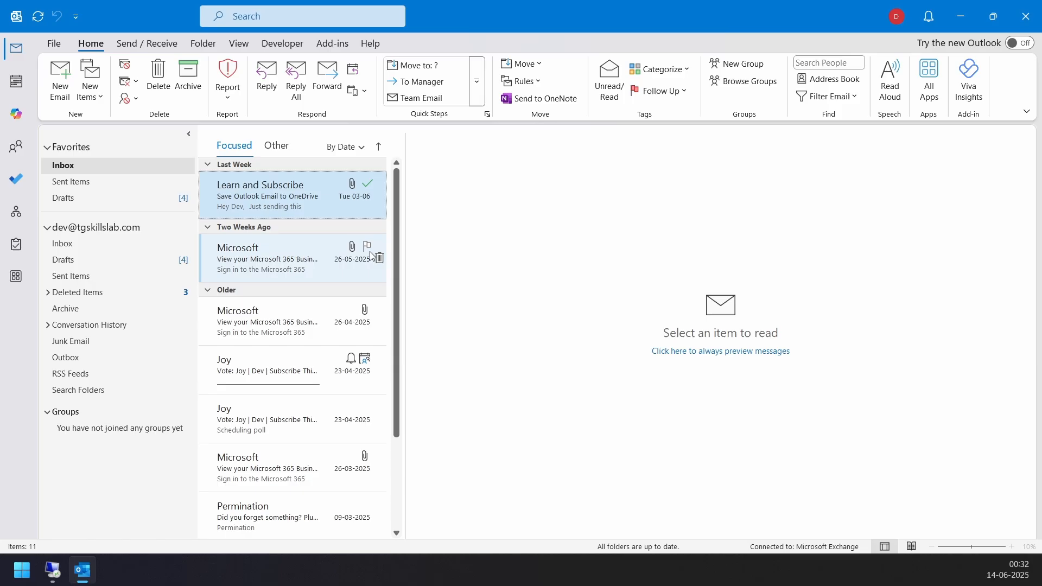
{"action": "left_click", "coordinate": [59, 79]}
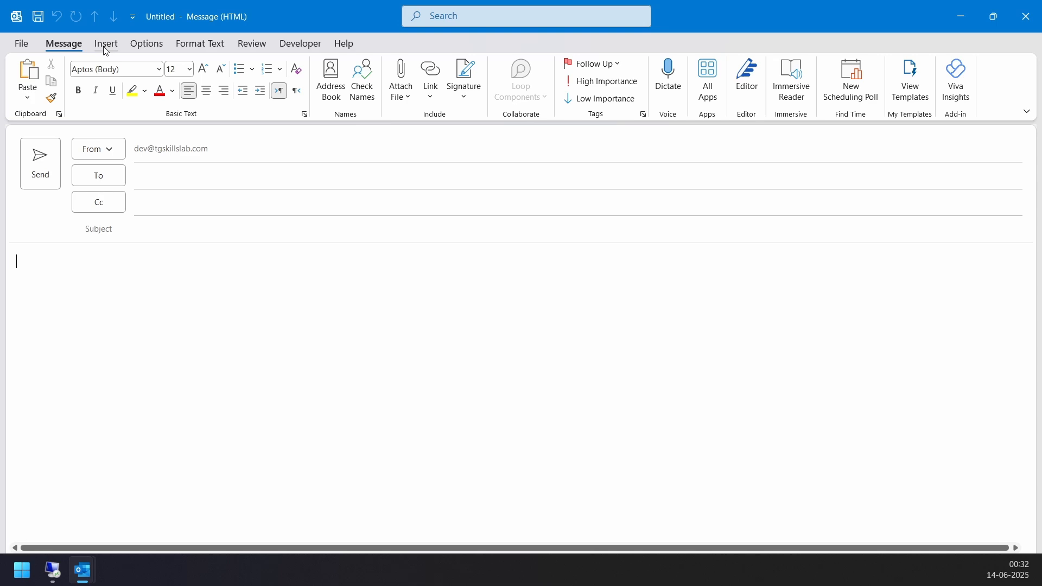
{"action": "left_click", "coordinate": [735, 78]}
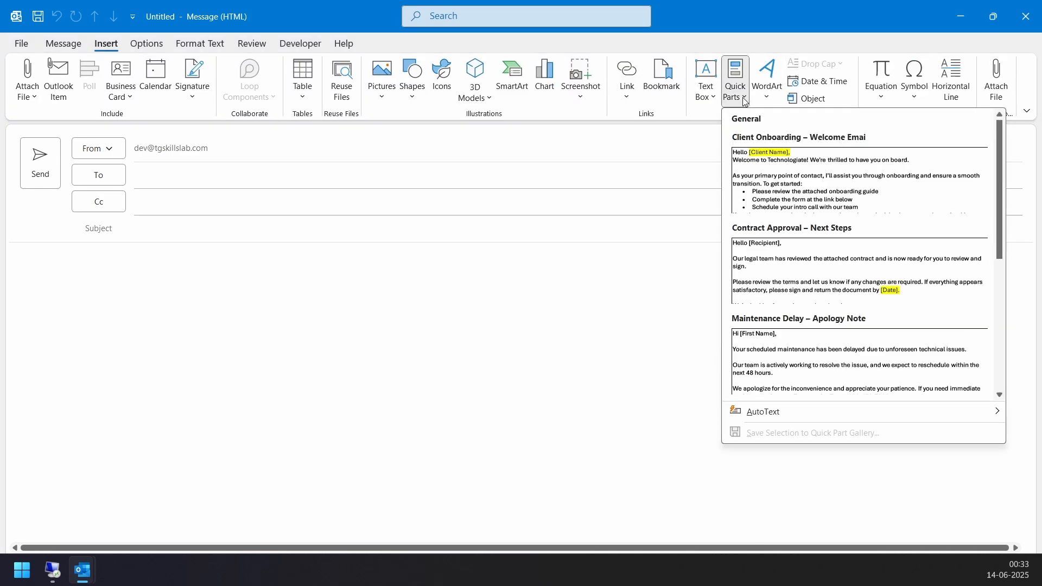
{"action": "scroll", "scroll_direction": "down", "scroll_amount": 3}
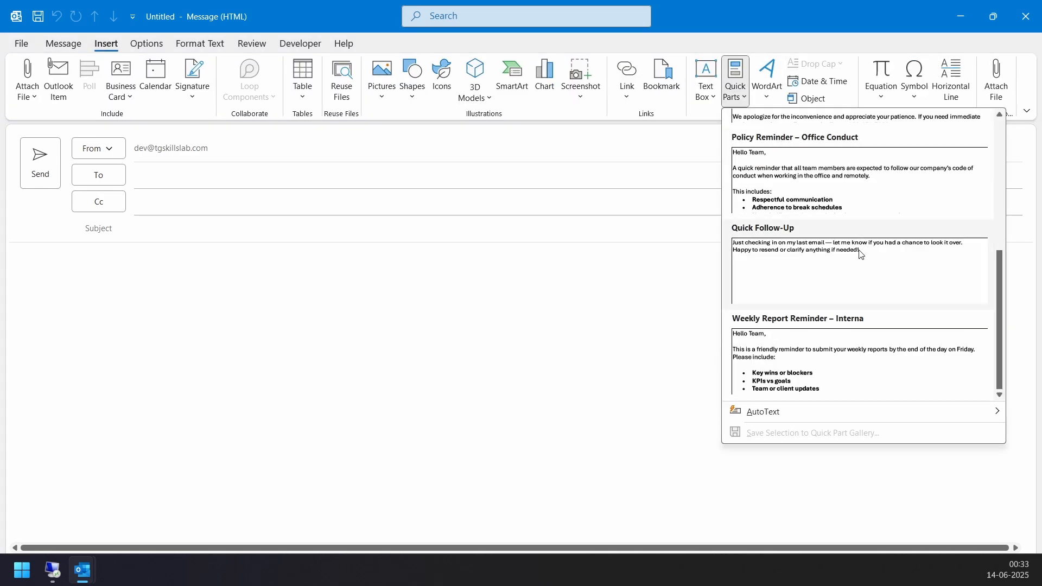
{"action": "mouse_move", "coordinate": [857, 277]}
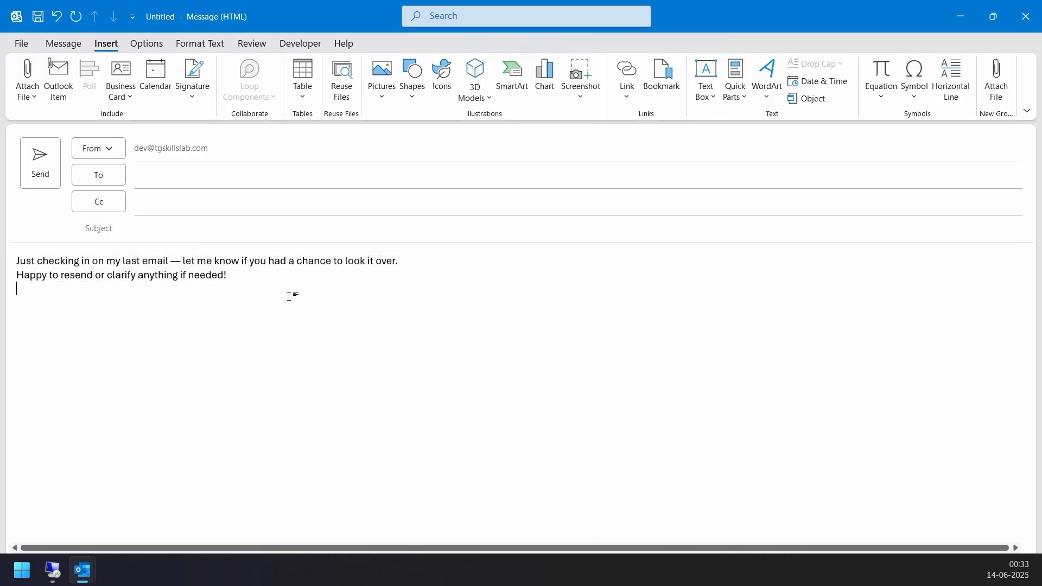
{"action": "key", "text": "ctrl+a"}
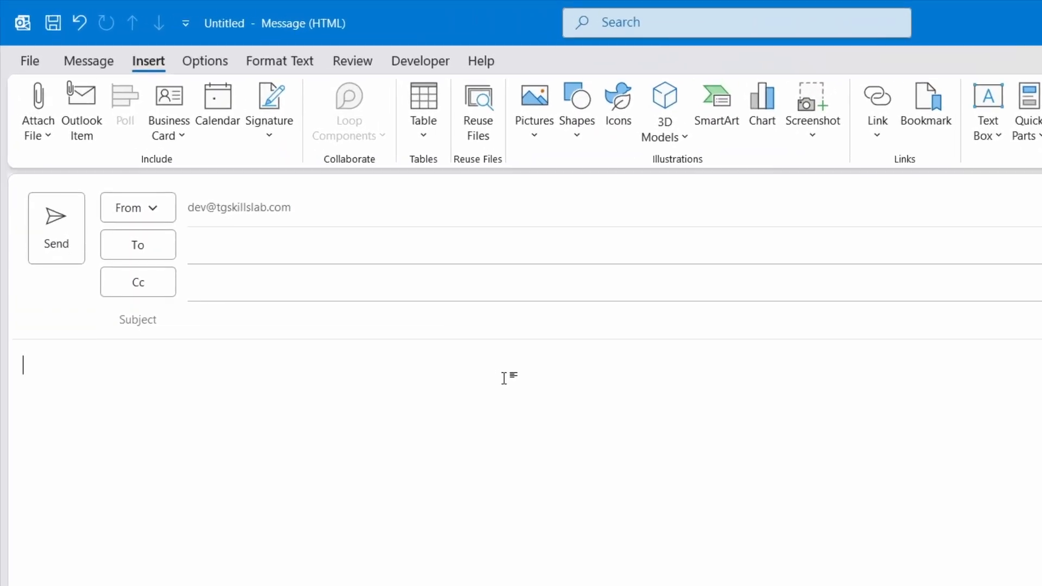
Enter the word client so the Client Onboarding Quick Part is suggested.
{"action": "type", "text": "clien"}
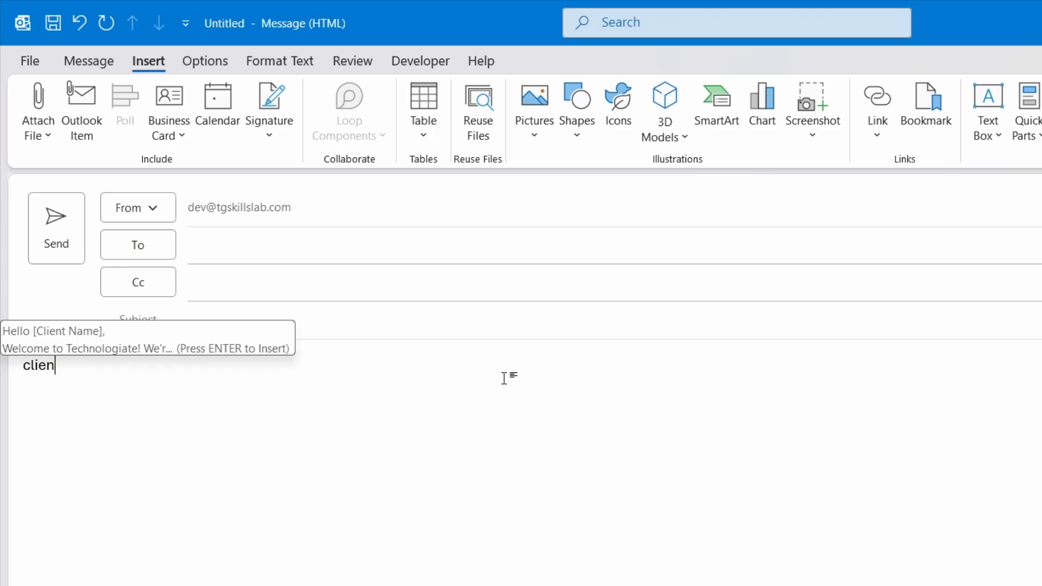
{"action": "type", "text": "t"}
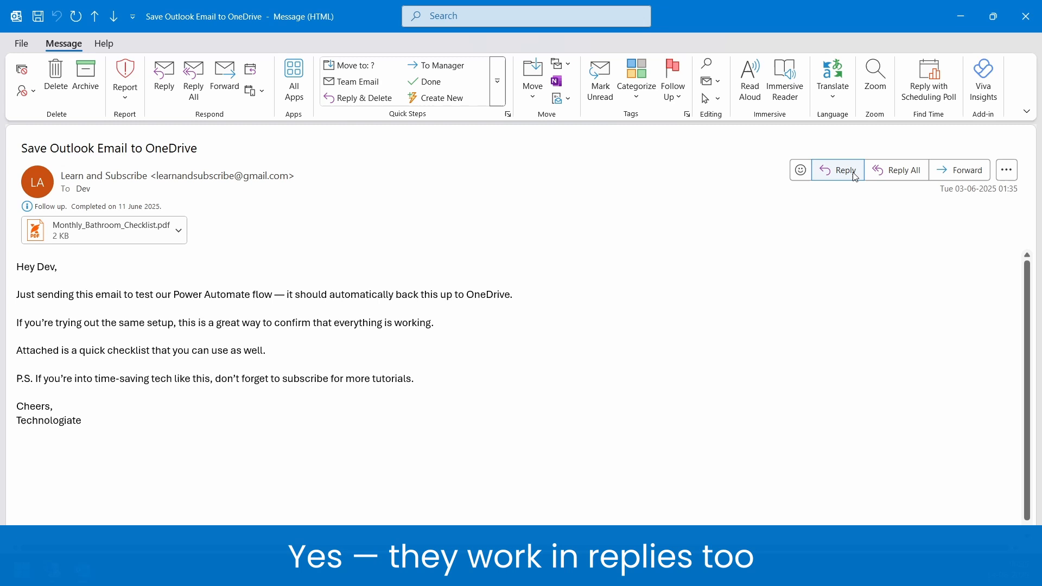
Reply with Quick Follow-Up accepted from the 'quick' suggestion, then reopen the Quick Parts gallery.
{"action": "left_click", "coordinate": [836, 170]}
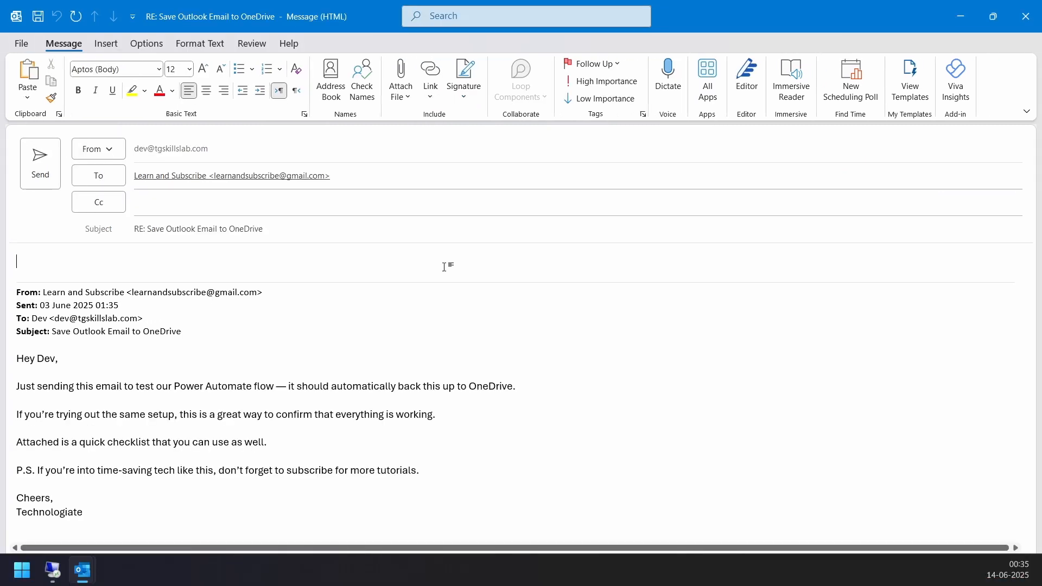
{"action": "type", "text": "quick"}
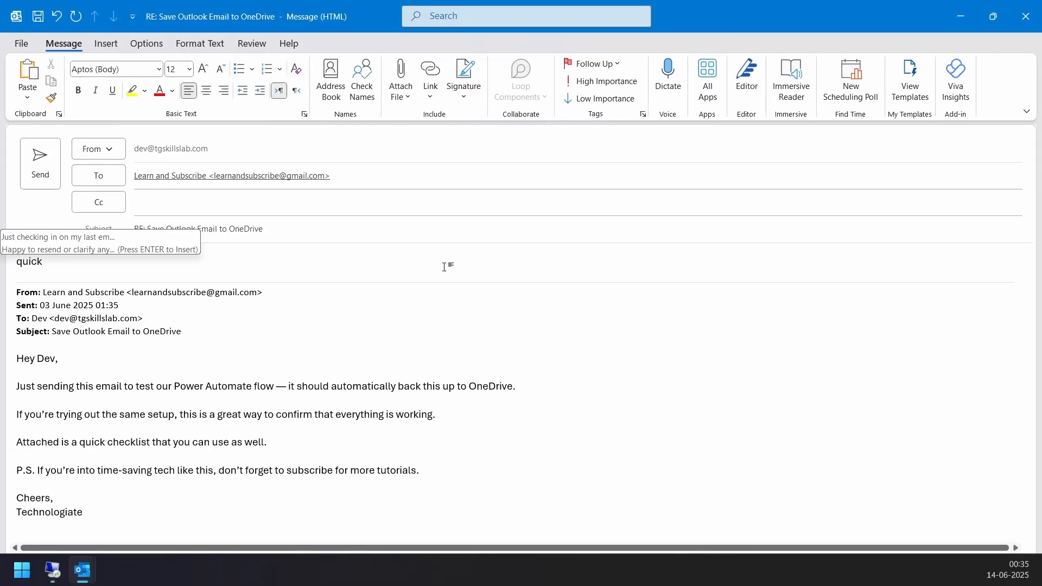
{"action": "key", "text": "Return"}
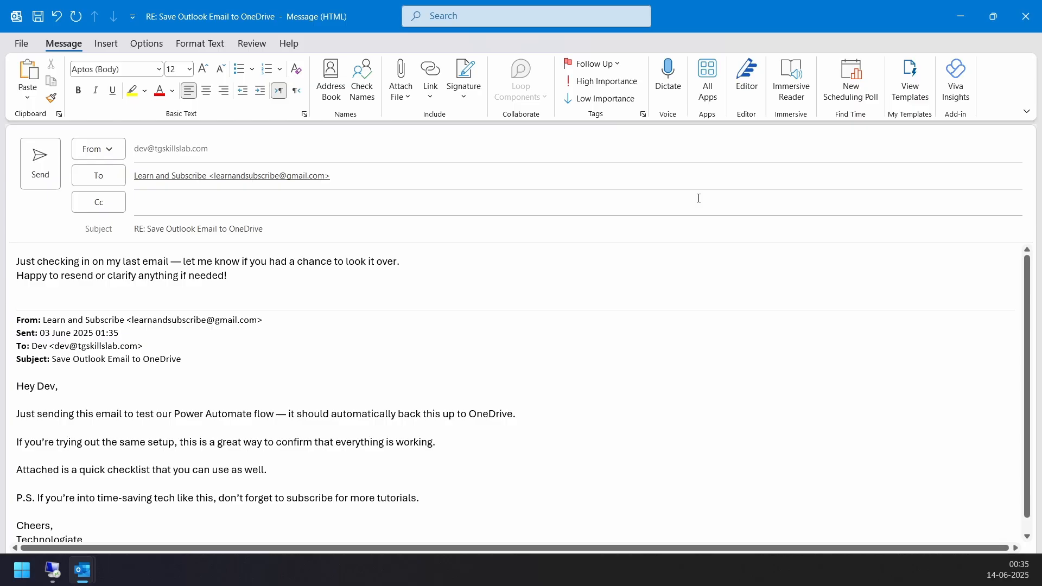
{"action": "left_click", "coordinate": [69, 44]}
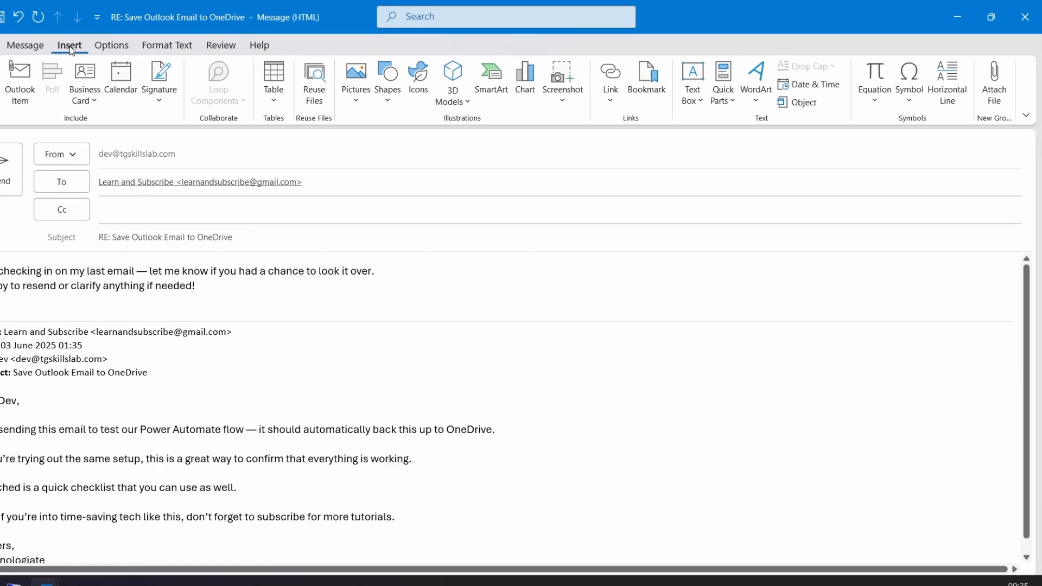
{"action": "left_click", "coordinate": [722, 79]}
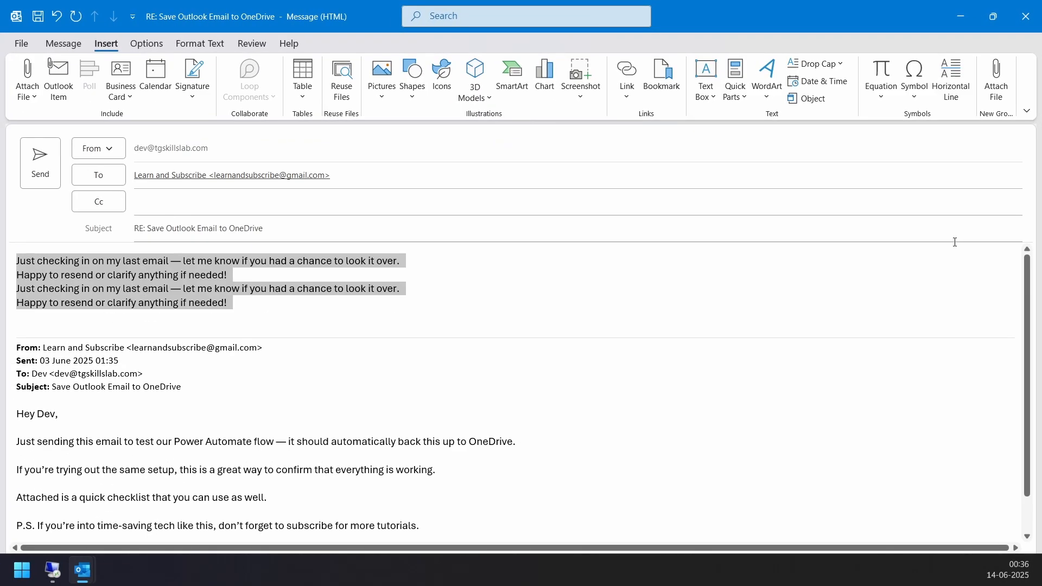
{"action": "mouse_move", "coordinate": [912, 203]}
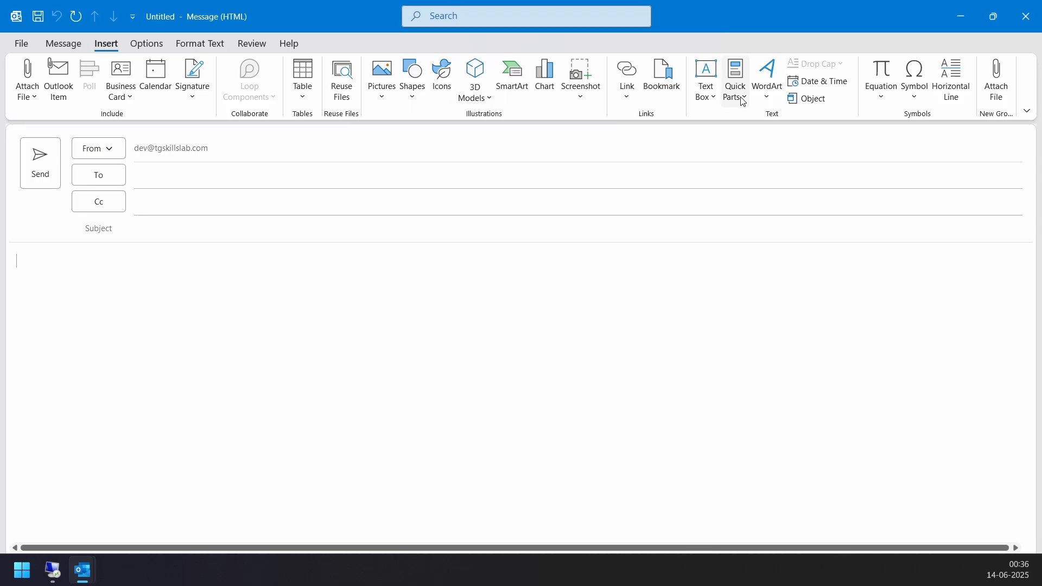
Re-save the edited body over the existing Client Onboarding Quick Part, confirming the overwrite.
{"action": "left_click", "coordinate": [733, 78]}
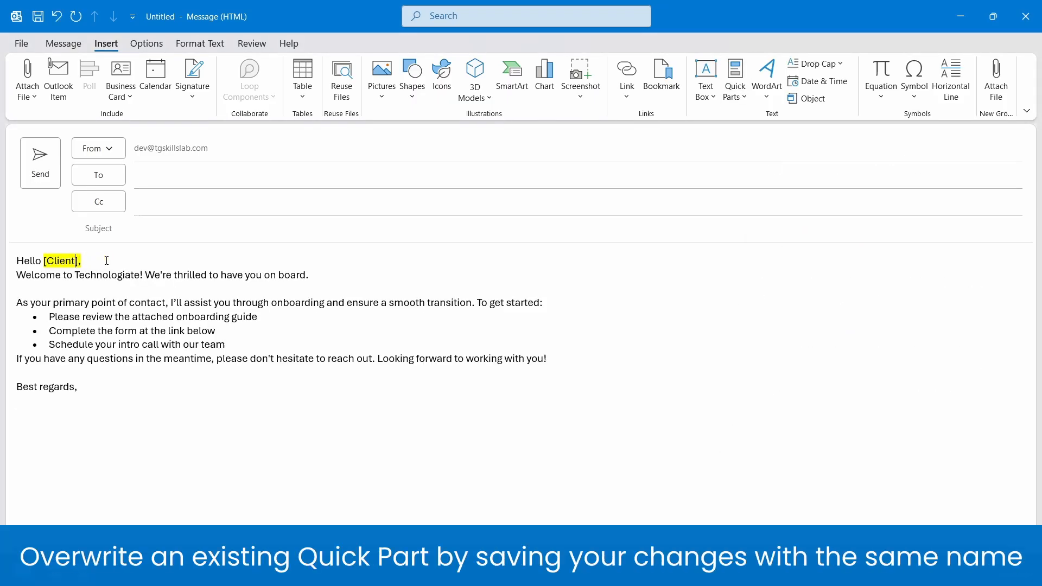
{"action": "key", "text": "ctrl+a"}
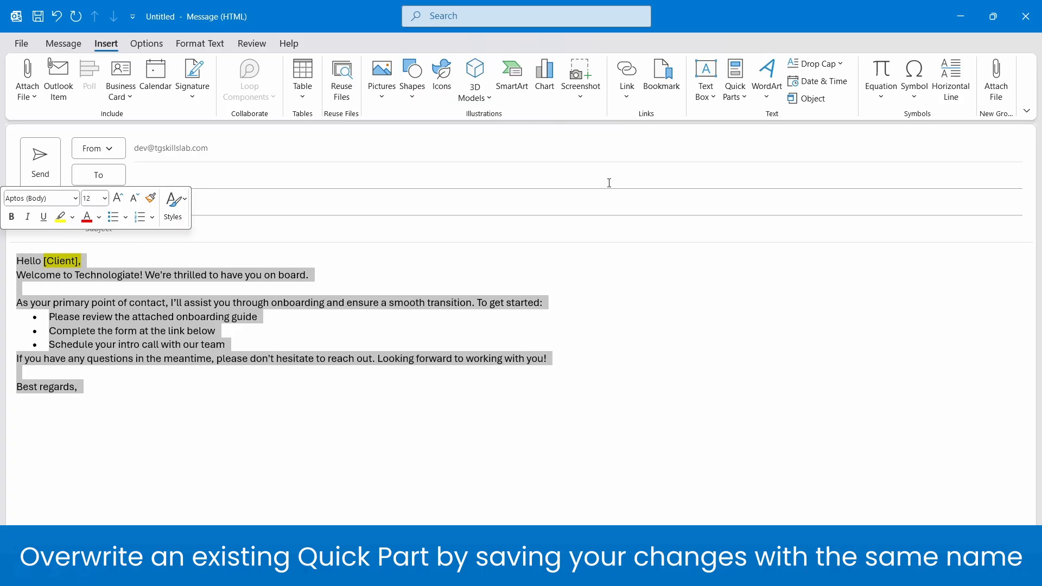
{"action": "left_click", "coordinate": [734, 76]}
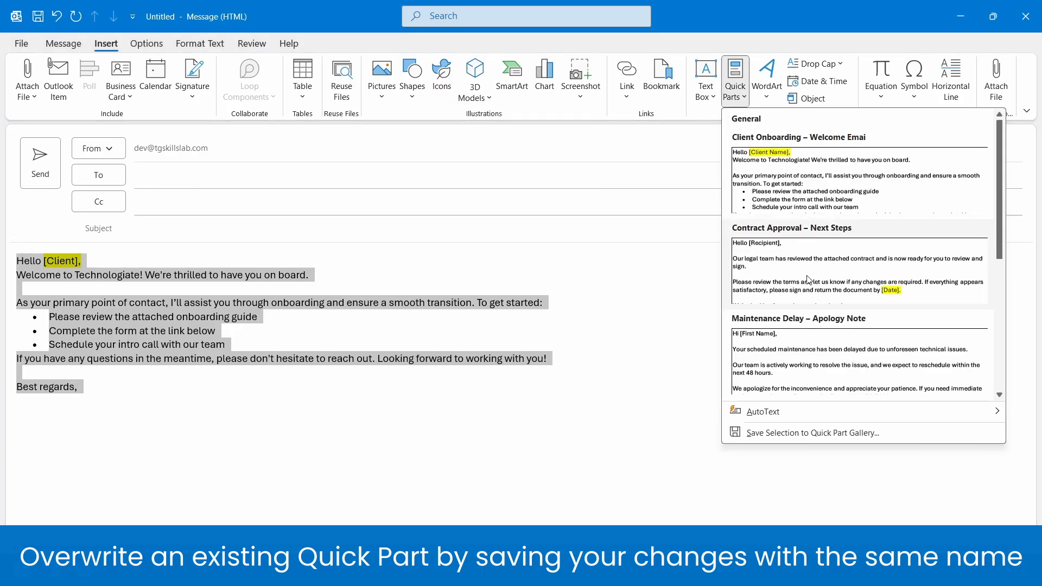
{"action": "mouse_move", "coordinate": [791, 433]}
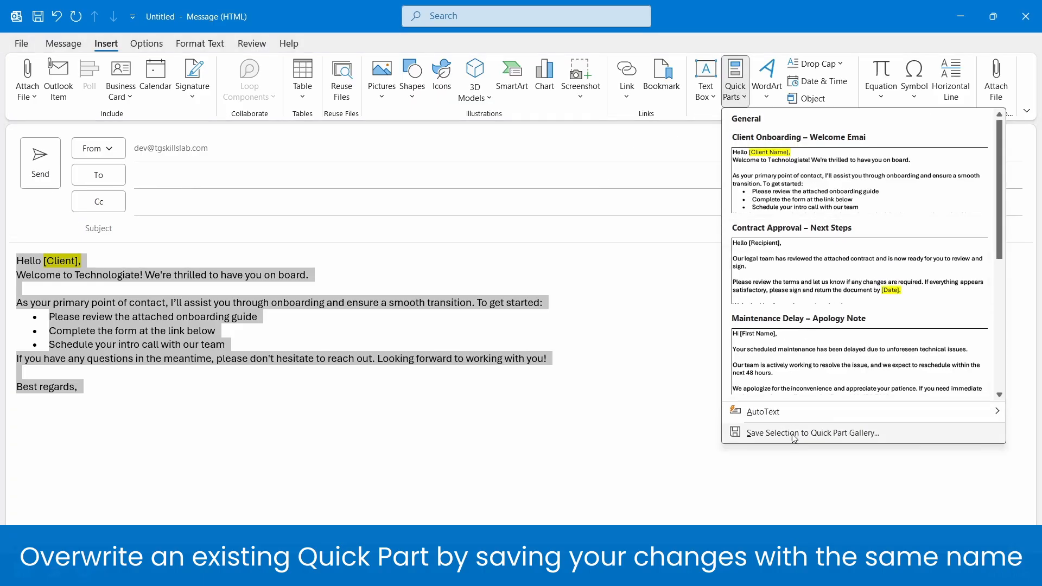
{"action": "left_click", "coordinate": [812, 433]}
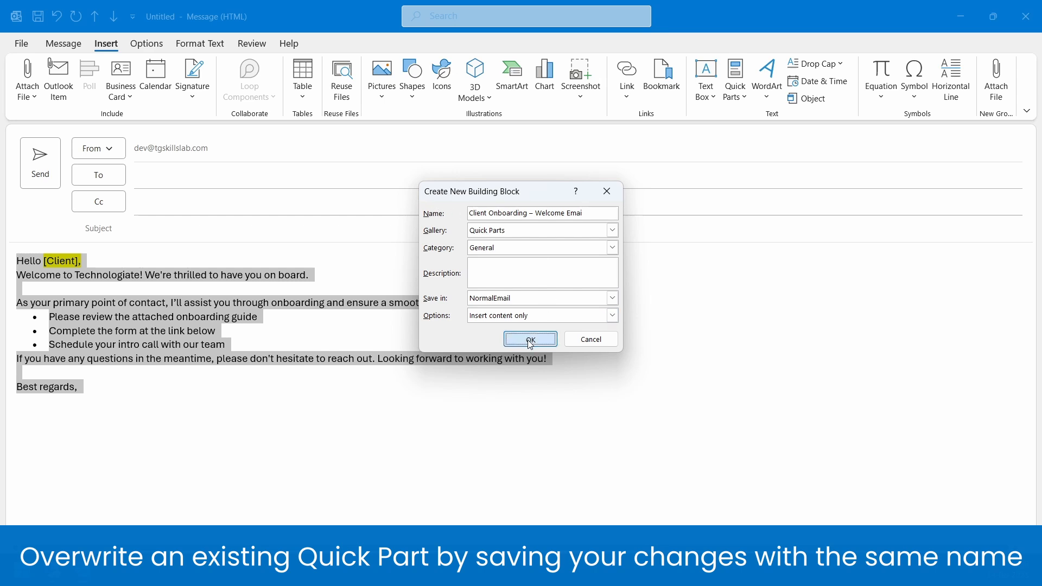
{"action": "left_click", "coordinate": [530, 340]}
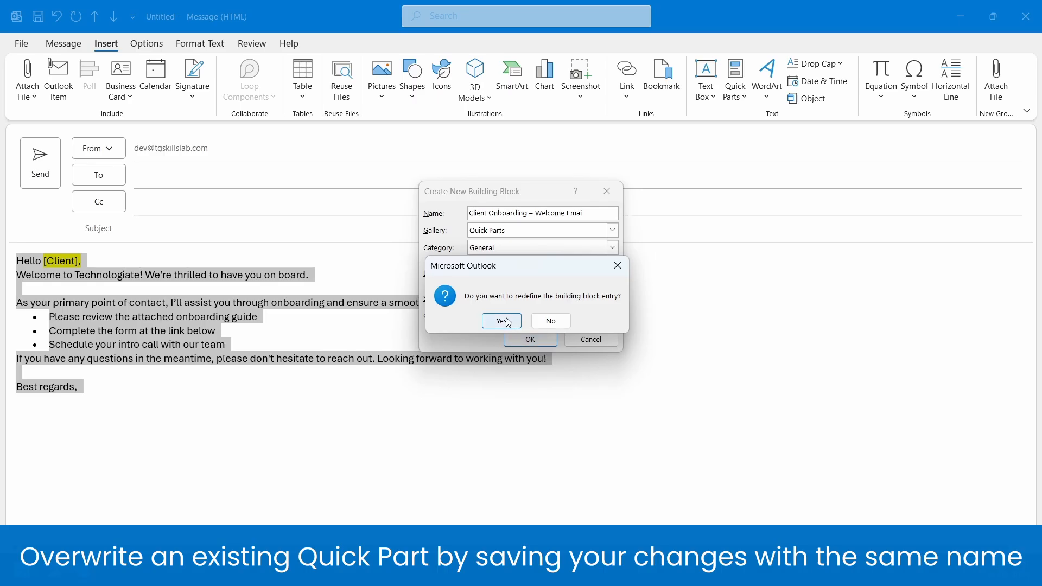
{"action": "left_click", "coordinate": [499, 321]}
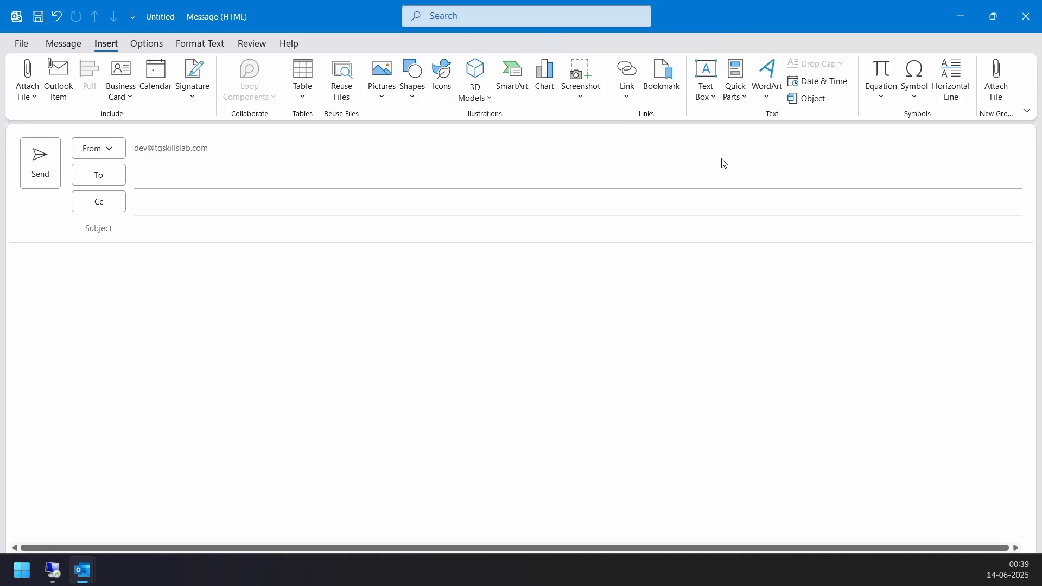
{"action": "left_click", "coordinate": [734, 76]}
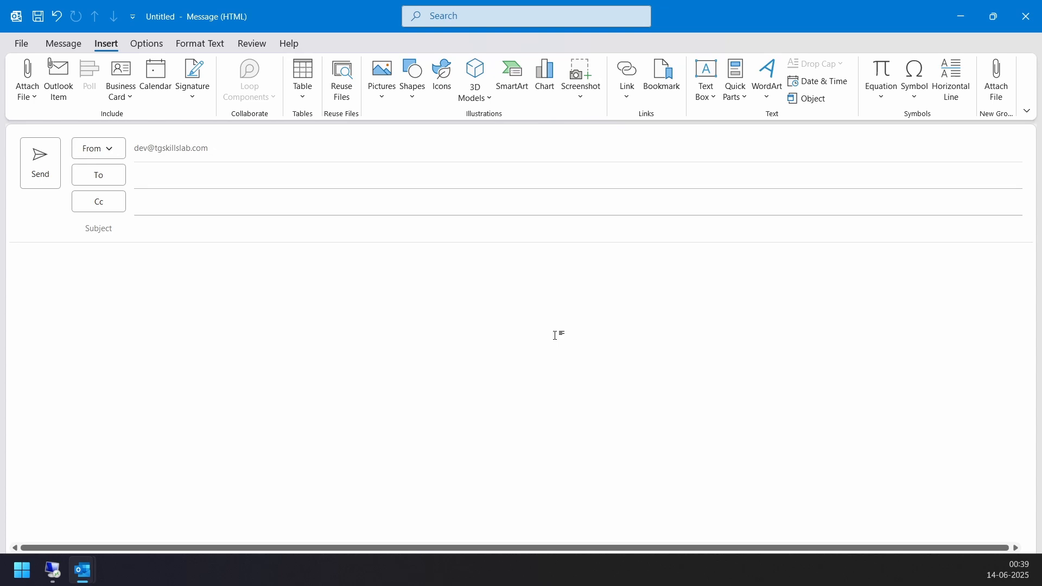
Delete the Maintenance Delay – Apology Note Quick Part and confirm its removal.
{"action": "left_click", "coordinate": [156, 259]}
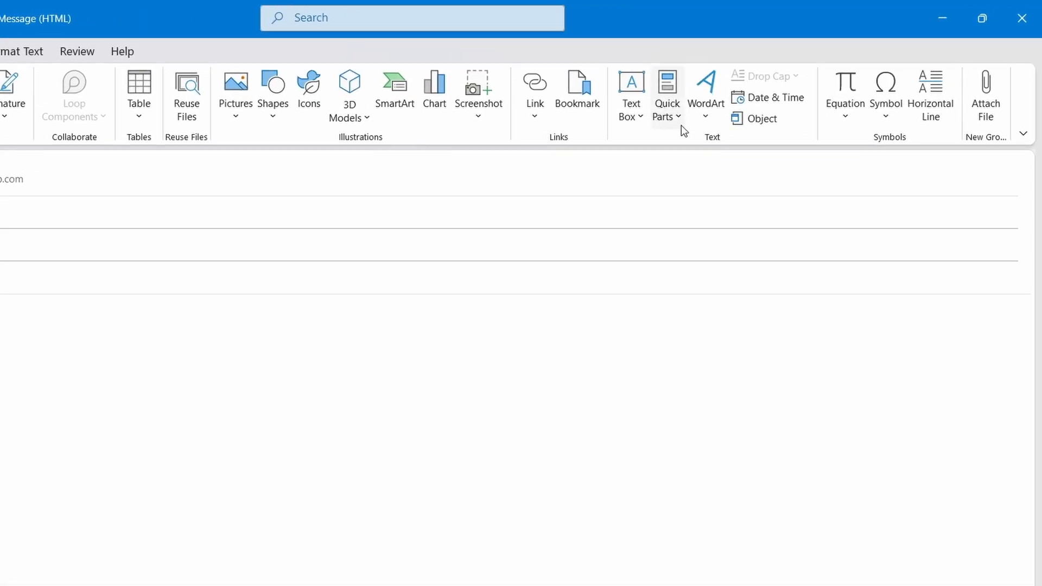
{"action": "left_click", "coordinate": [666, 93]}
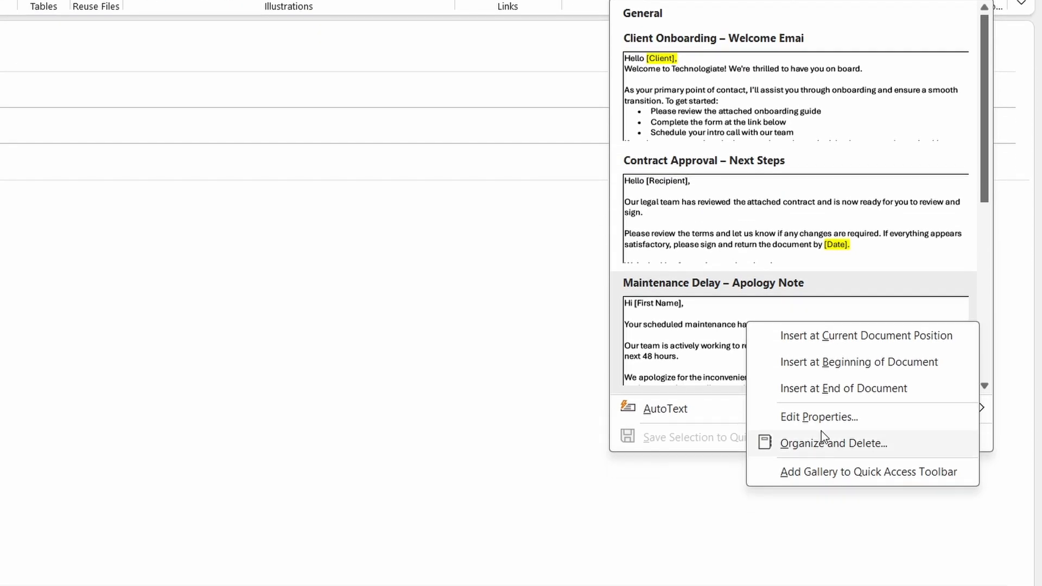
{"action": "mouse_move", "coordinate": [837, 450]}
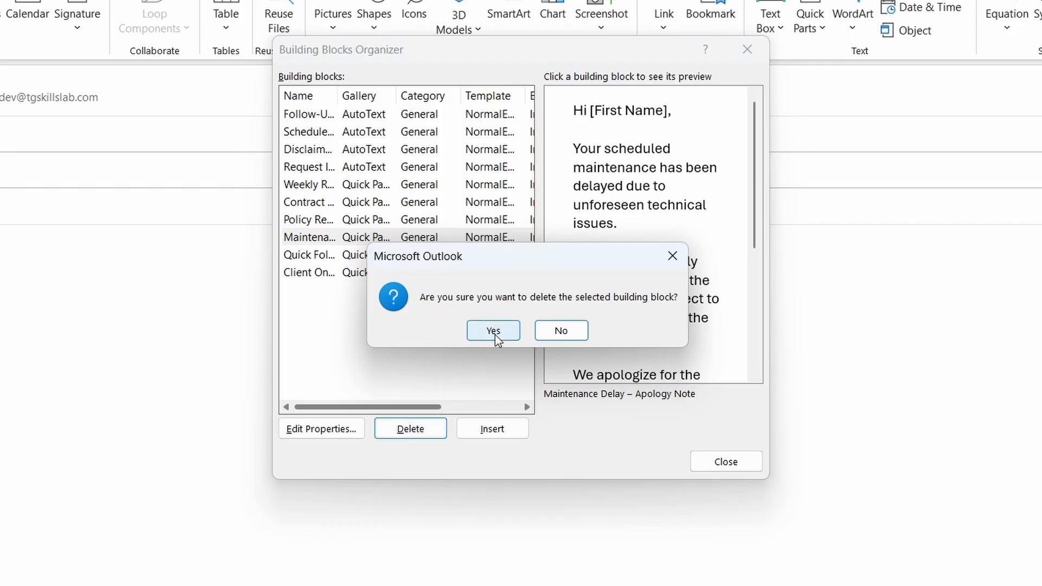
{"action": "left_click", "coordinate": [492, 330]}
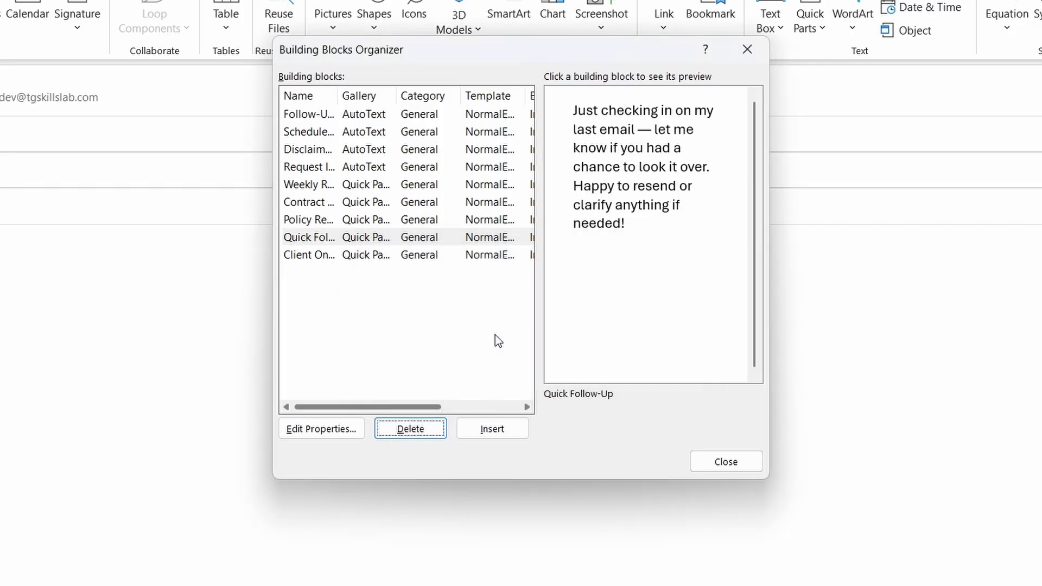
{"action": "left_click", "coordinate": [726, 463]}
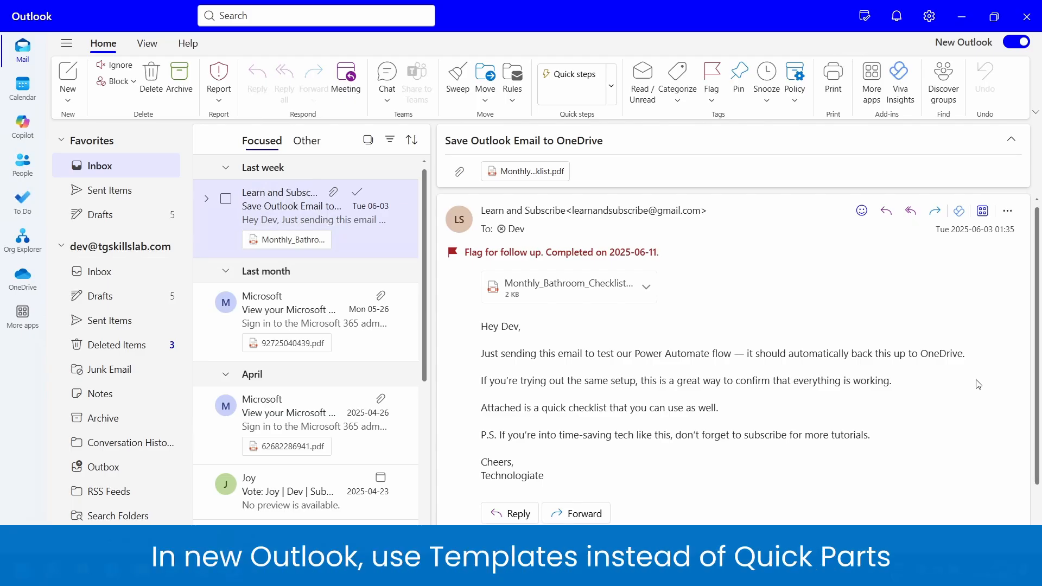
Start a new message and reach the My Templates add-in pane.
{"action": "left_click", "coordinate": [68, 76]}
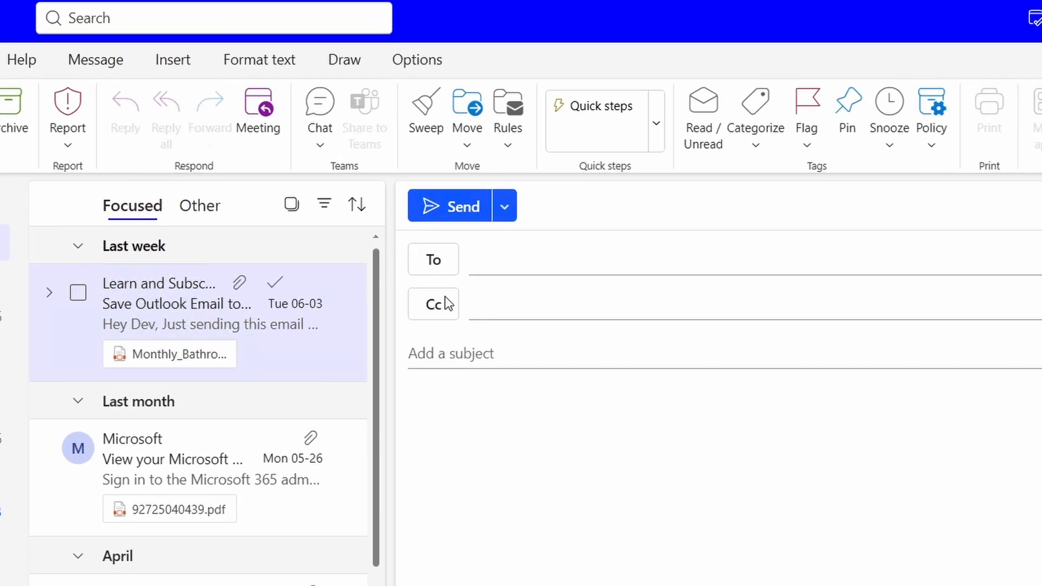
{"action": "left_click", "coordinate": [172, 60]}
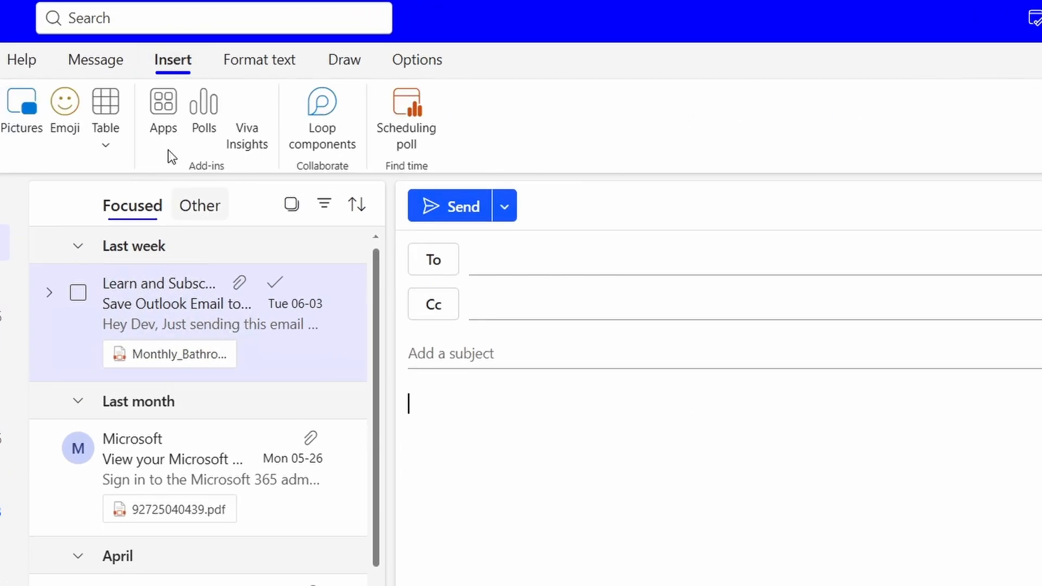
{"action": "left_click", "coordinate": [163, 109]}
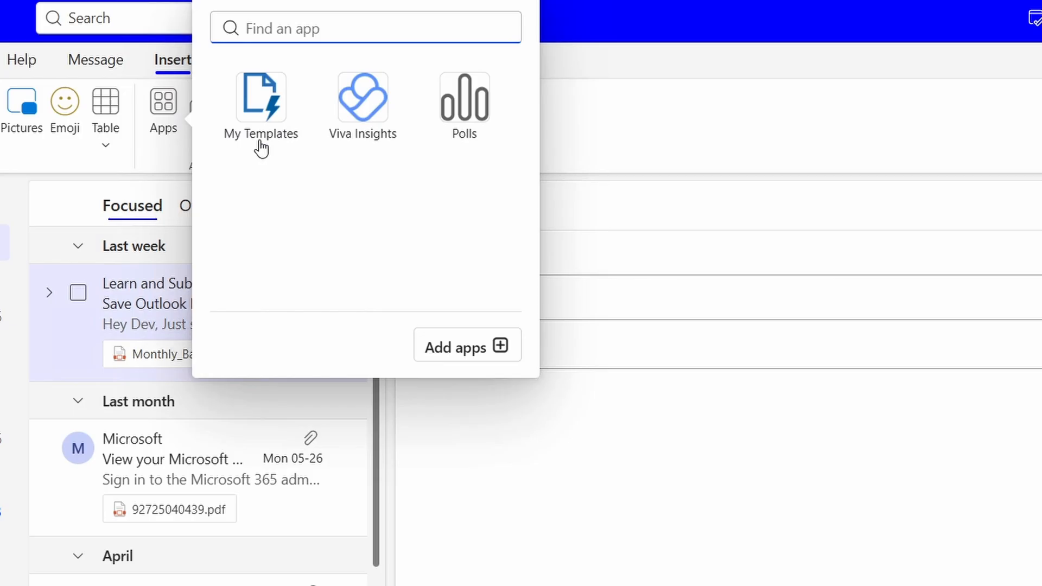
{"action": "left_click", "coordinate": [261, 100]}
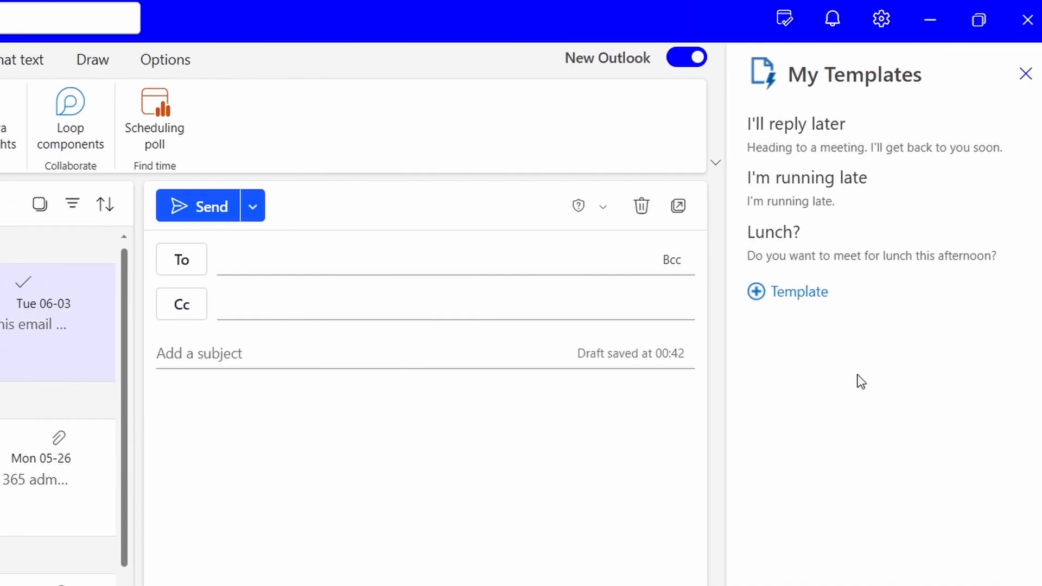
{"action": "mouse_move", "coordinate": [856, 376]}
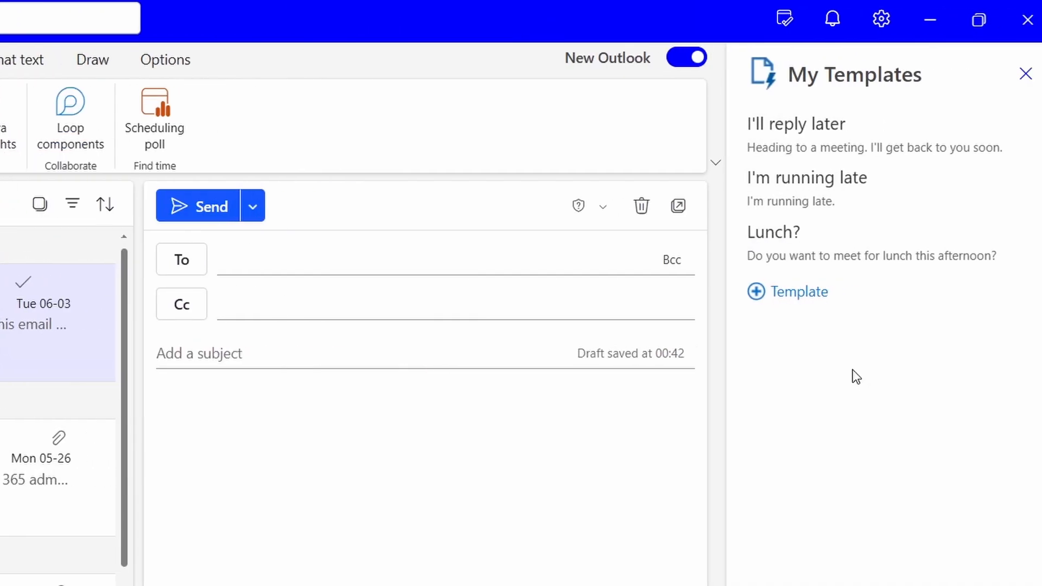
Create and save a Quick Follow-Up template with the check-in text, then close the pane.
{"action": "left_click", "coordinate": [786, 290]}
{"action": "type", "text": "Quick Follow-Up"}
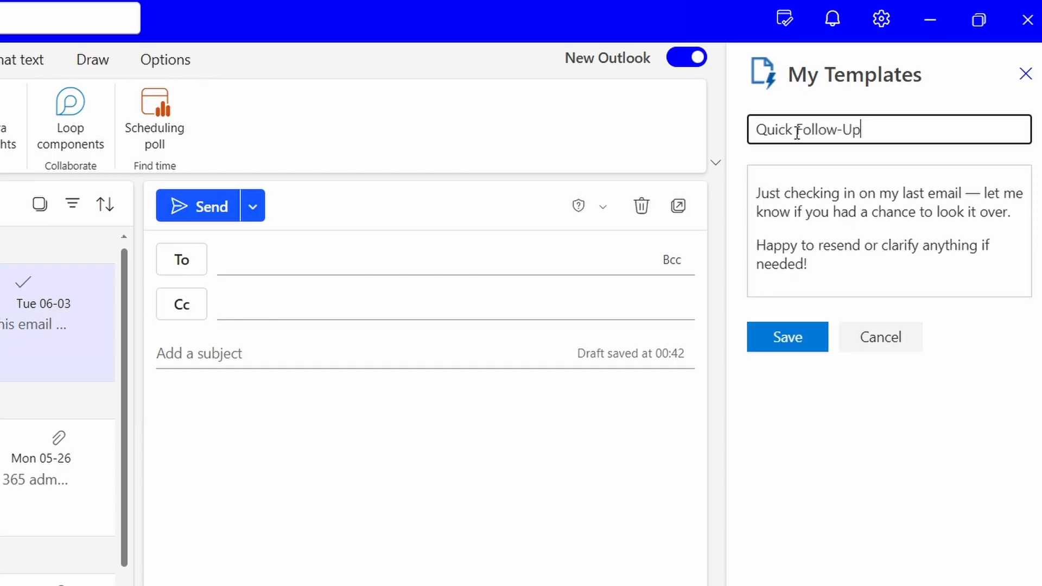
{"action": "left_click", "coordinate": [787, 336]}
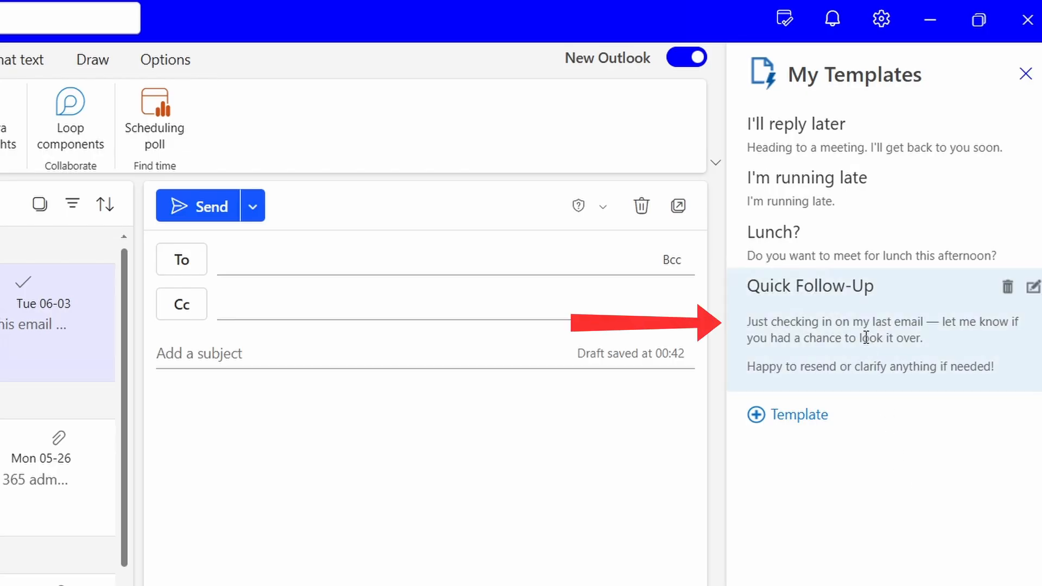
{"action": "left_click", "coordinate": [1025, 73]}
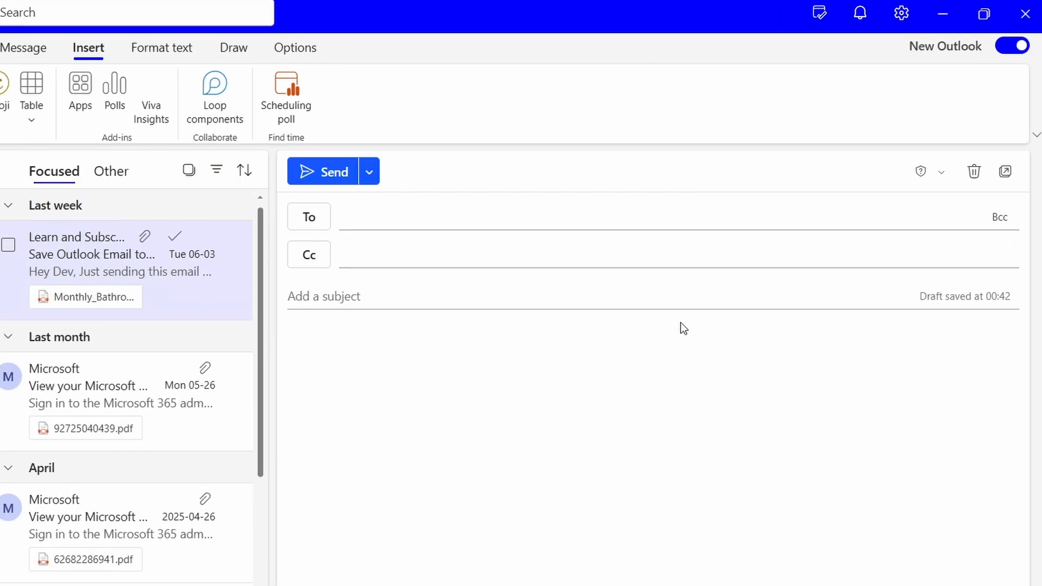
Insert the Quick Follow-Up template text into the message body via My Templates.
{"action": "left_click", "coordinate": [682, 328]}
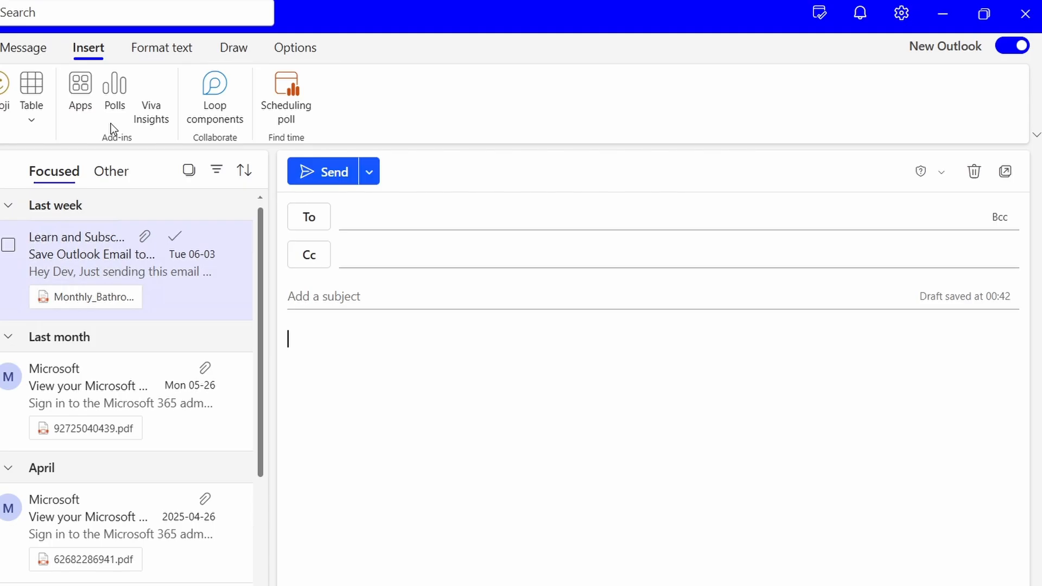
{"action": "left_click", "coordinate": [79, 87]}
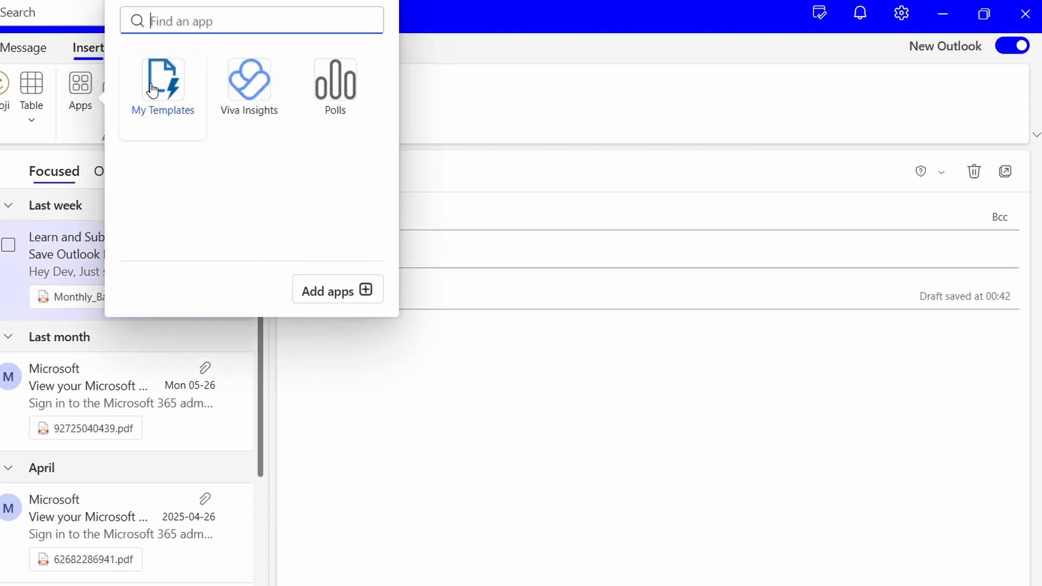
{"action": "left_click", "coordinate": [161, 87]}
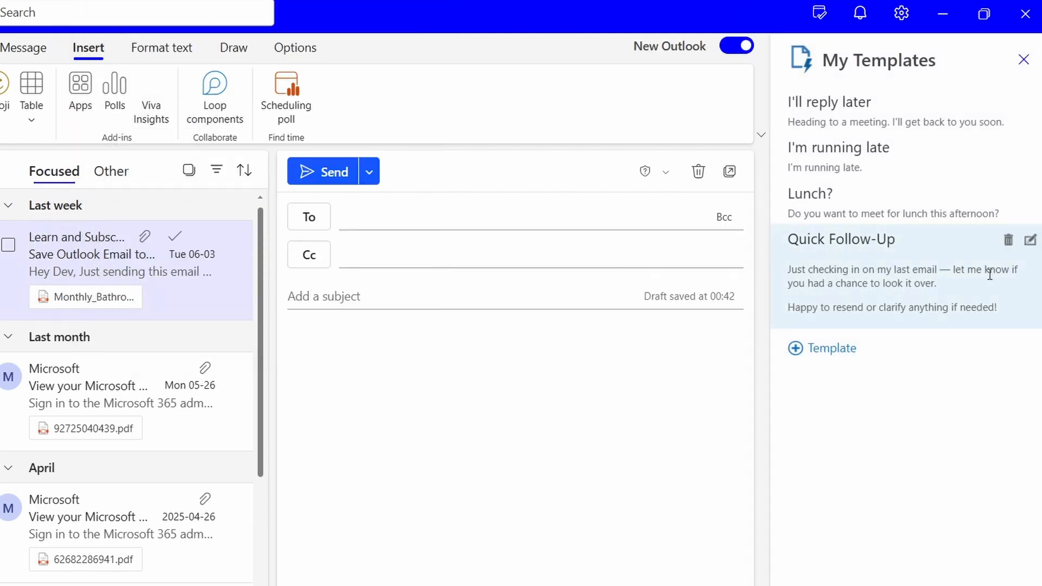
{"action": "left_click", "coordinate": [840, 239]}
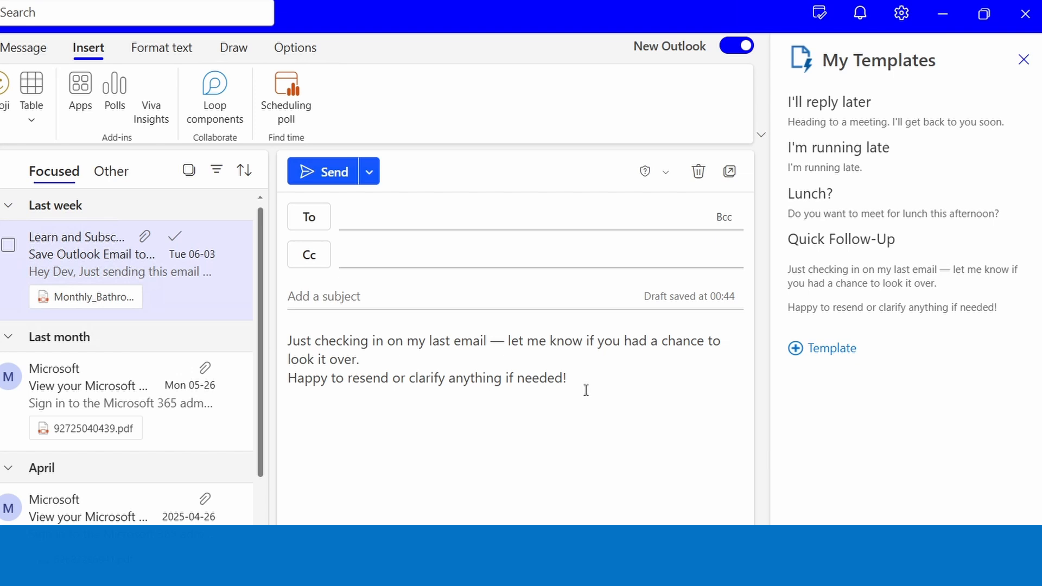